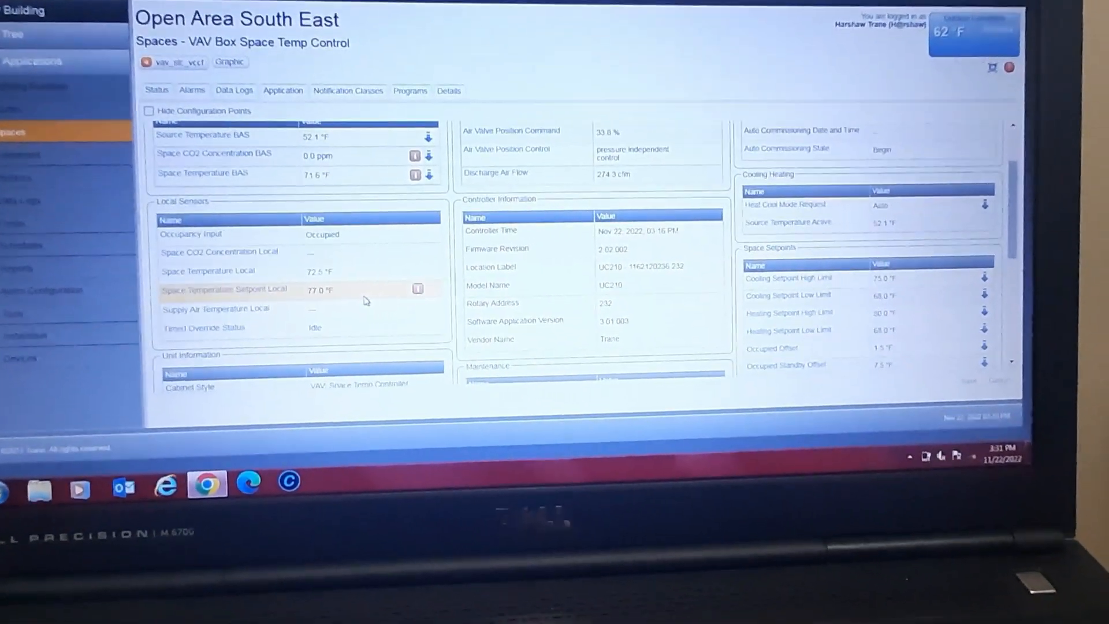
# Set the service state of Open Area South East's Space Temperature Setpoint Local point at 77 °F.
pyautogui.scroll(-3)
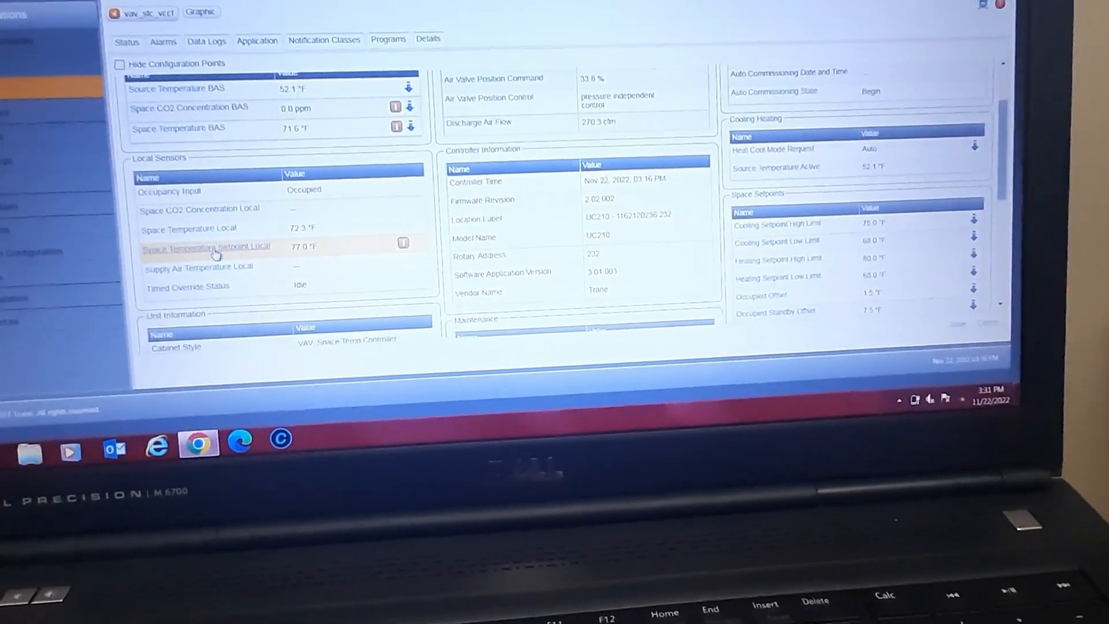
pyautogui.click(205, 246)
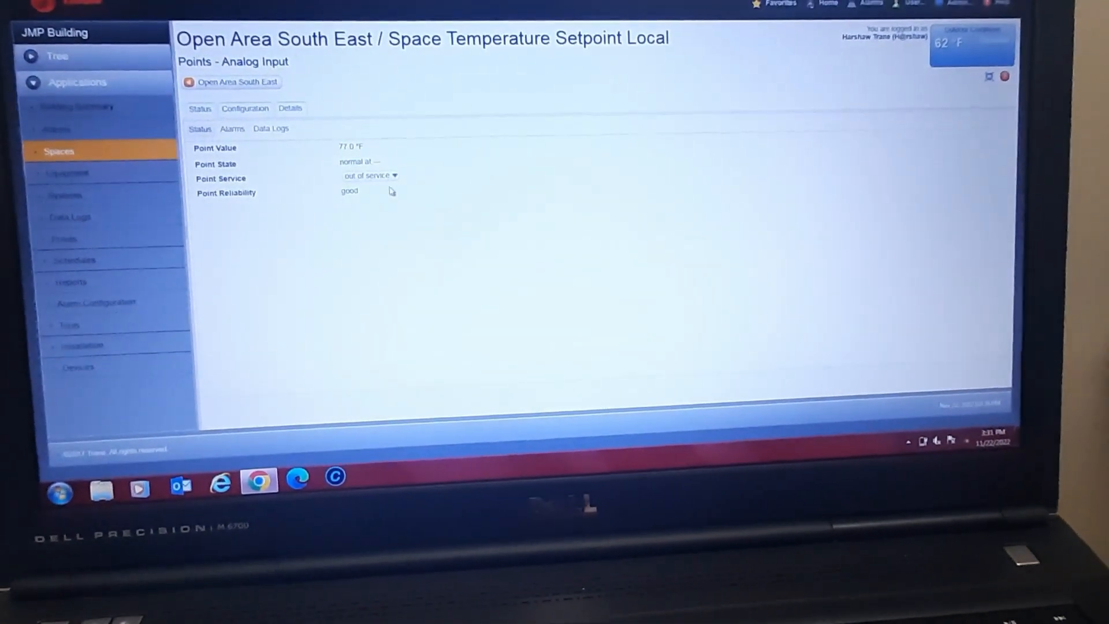
pyautogui.click(369, 175)
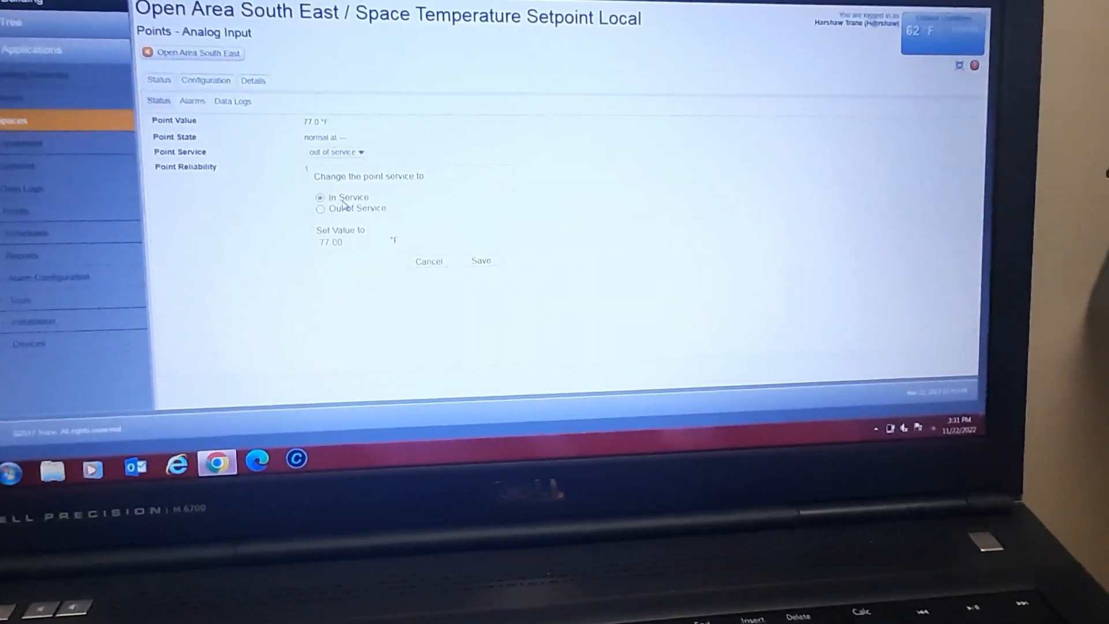
pyautogui.click(480, 261)
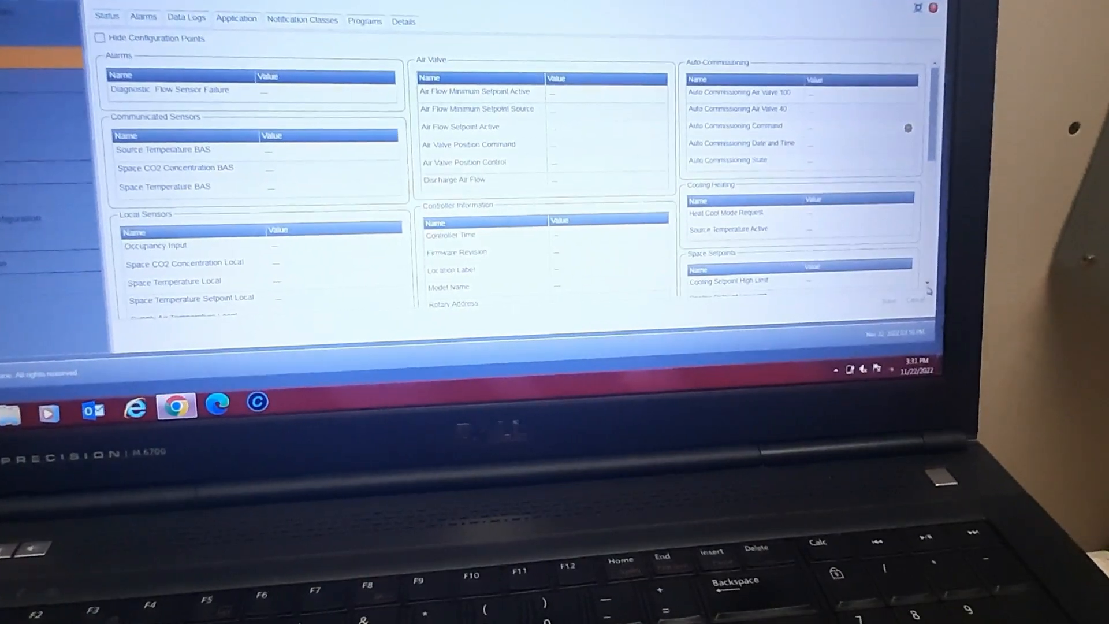
pyautogui.scroll(-3)
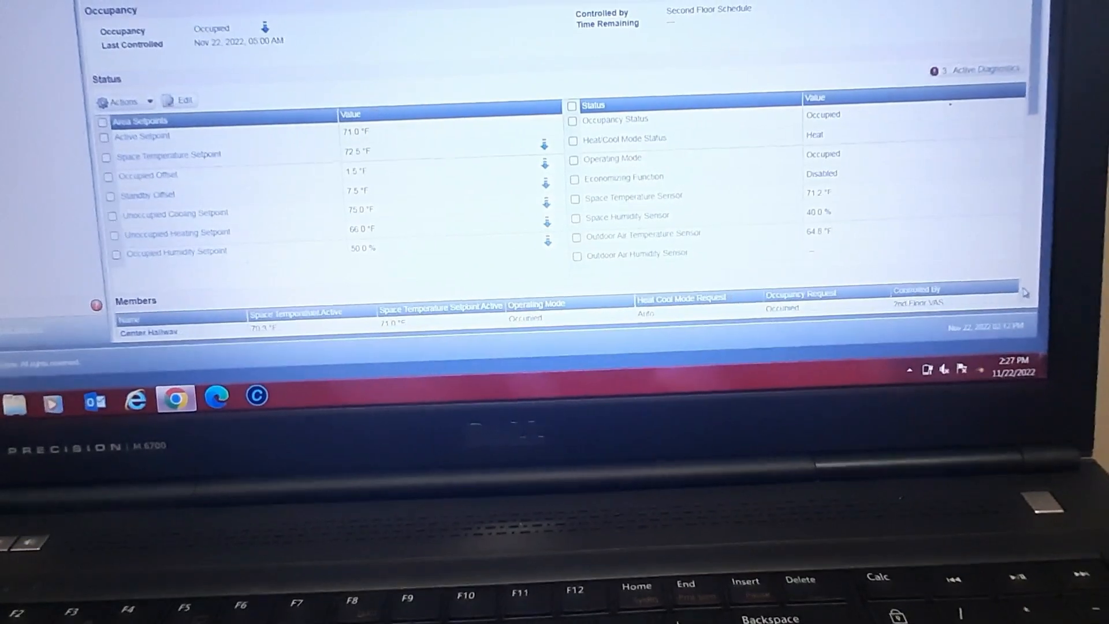
pyautogui.scroll(-3)
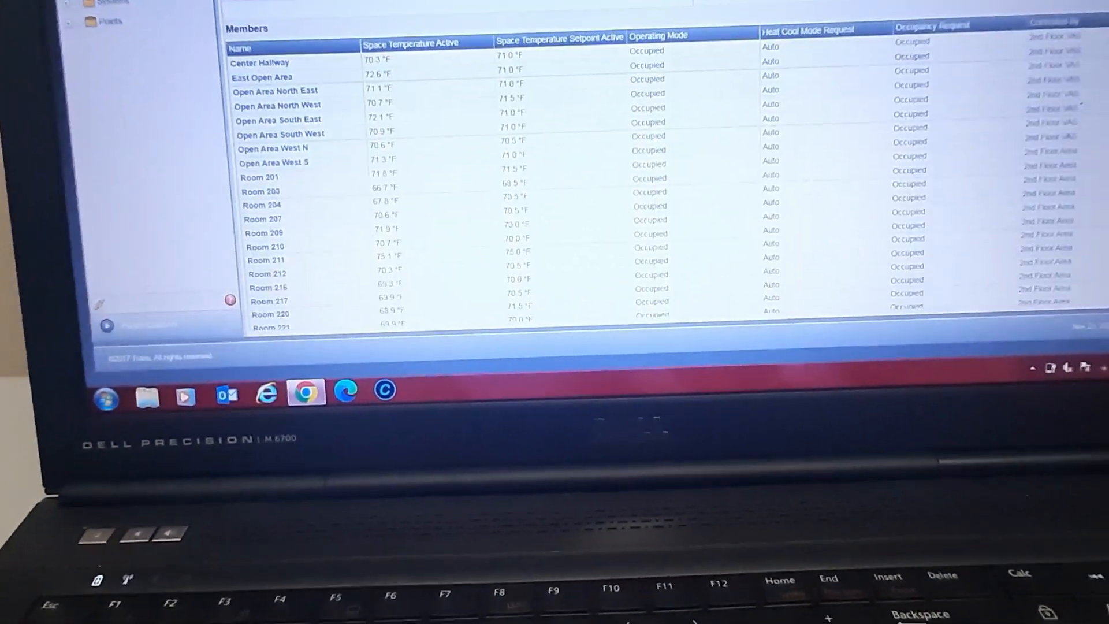
pyautogui.scroll(-3)
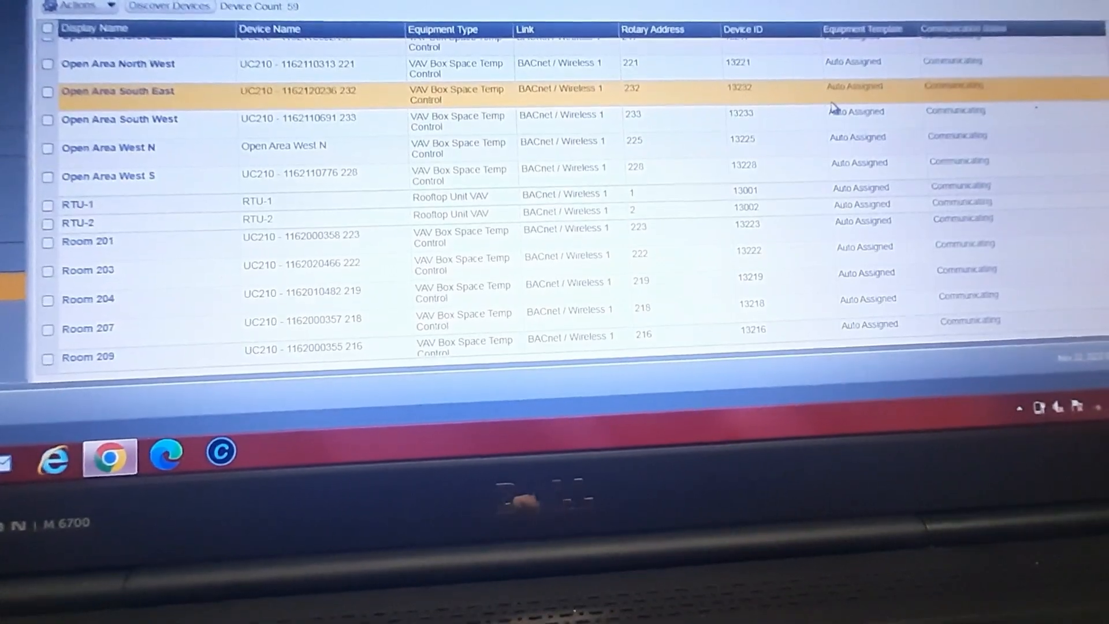
# Reach the 74.0 °F Heating Setpoint High Limit under Space Setpoints of Open Area South East.
pyautogui.doubleClick(118, 90)
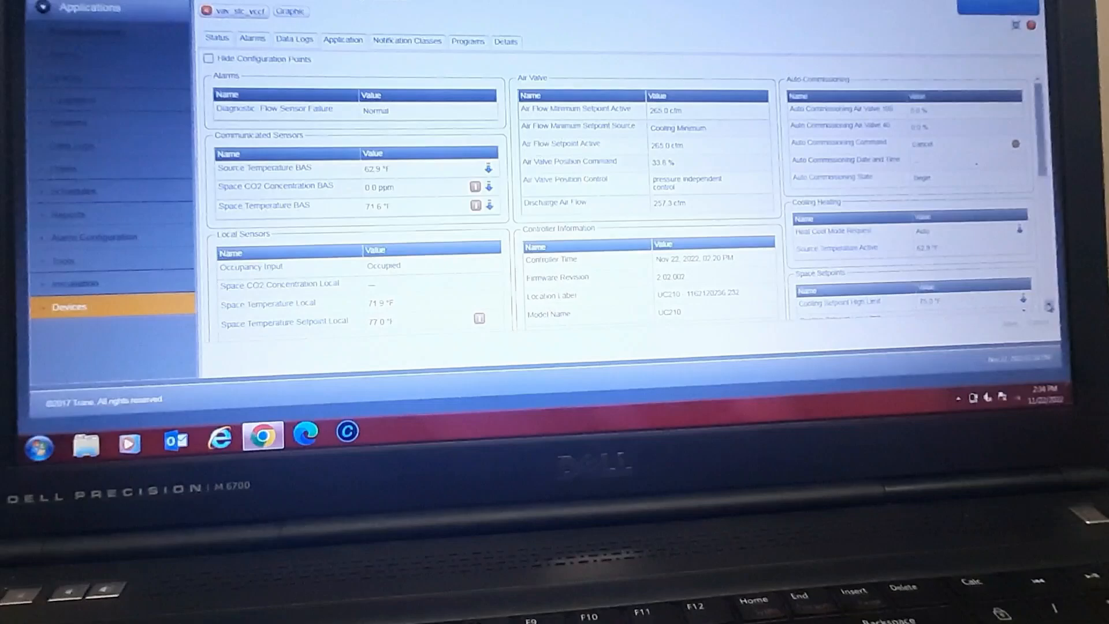
pyautogui.scroll(-3)
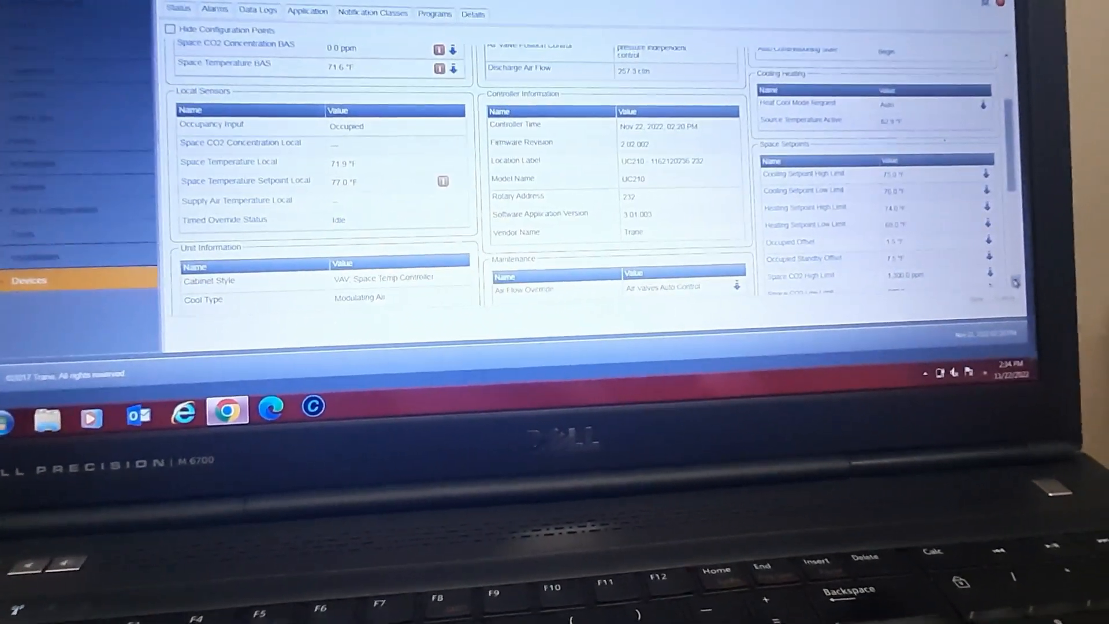
pyautogui.scroll(-3)
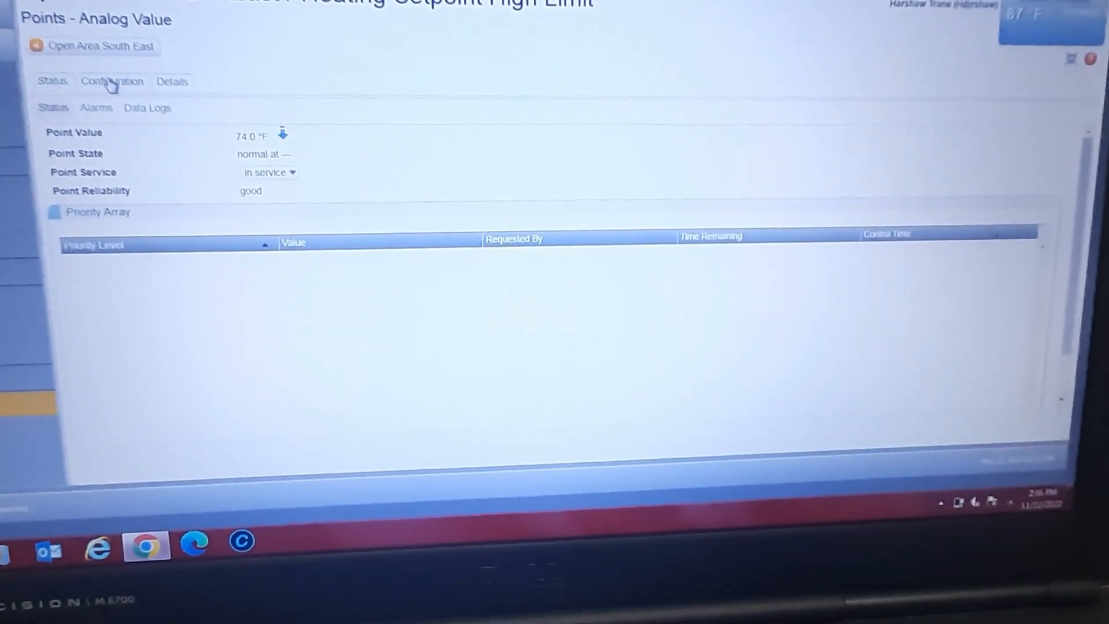
pyautogui.click(111, 81)
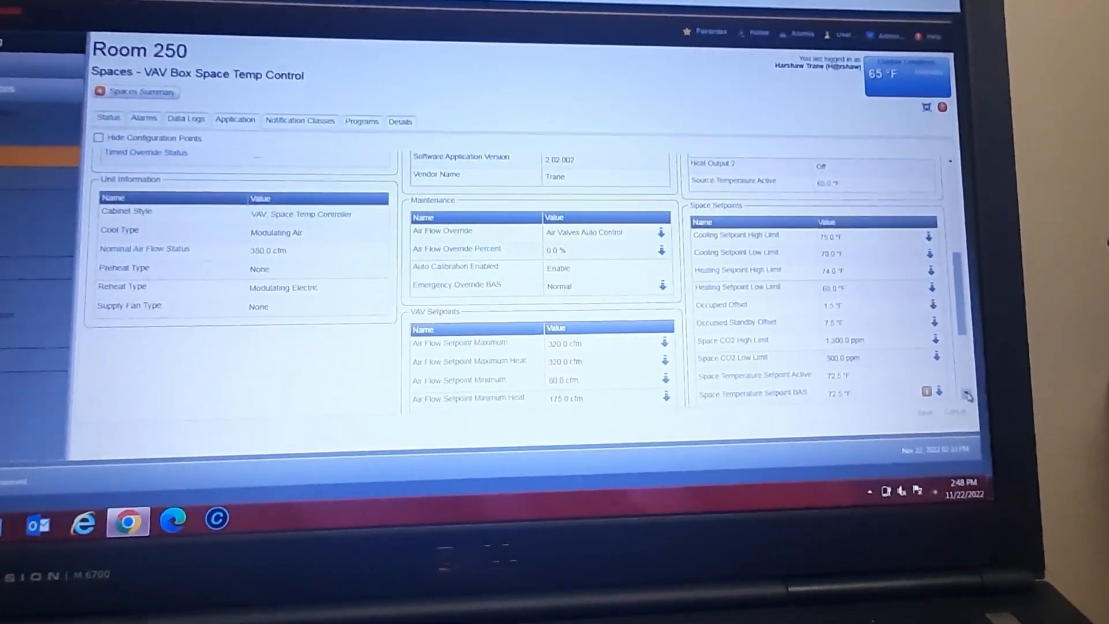
pyautogui.scroll(-3)
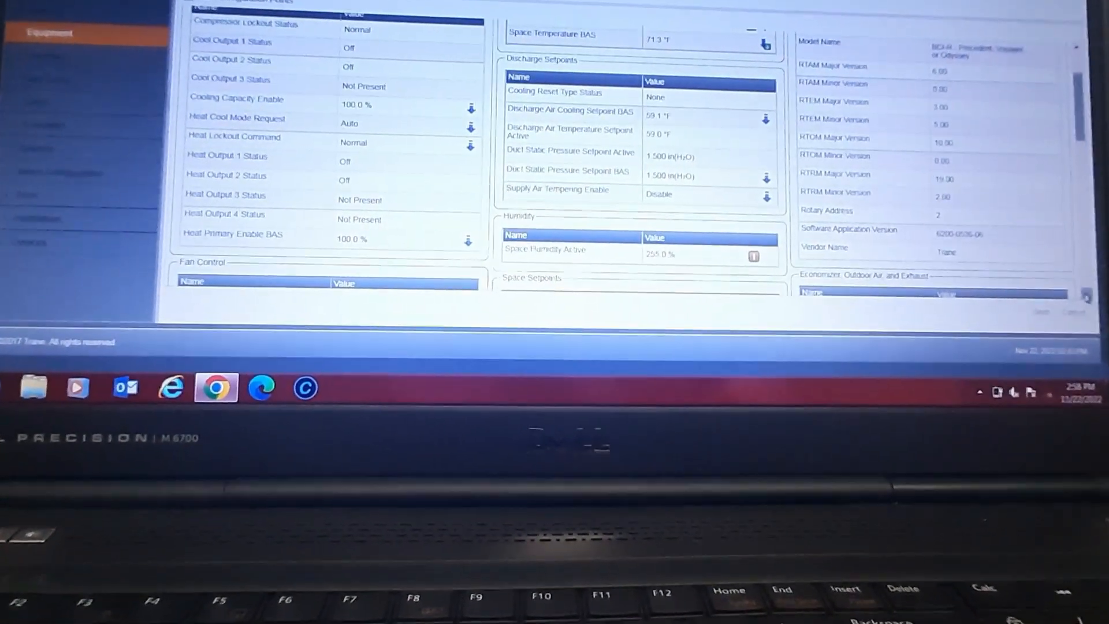
pyautogui.scroll(-3)
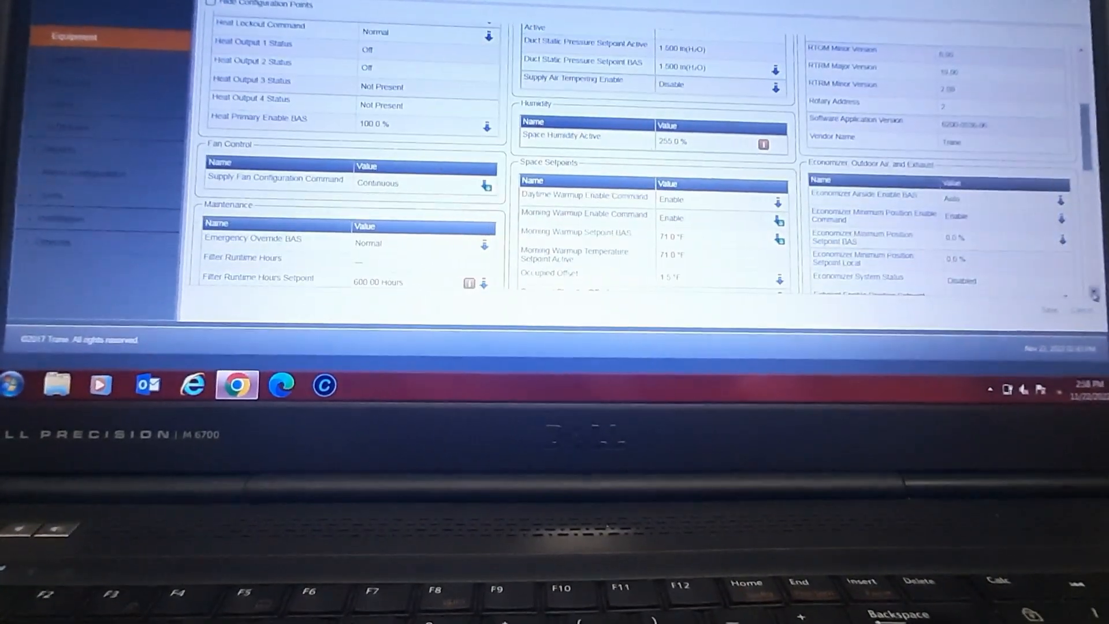
pyautogui.scroll(-3)
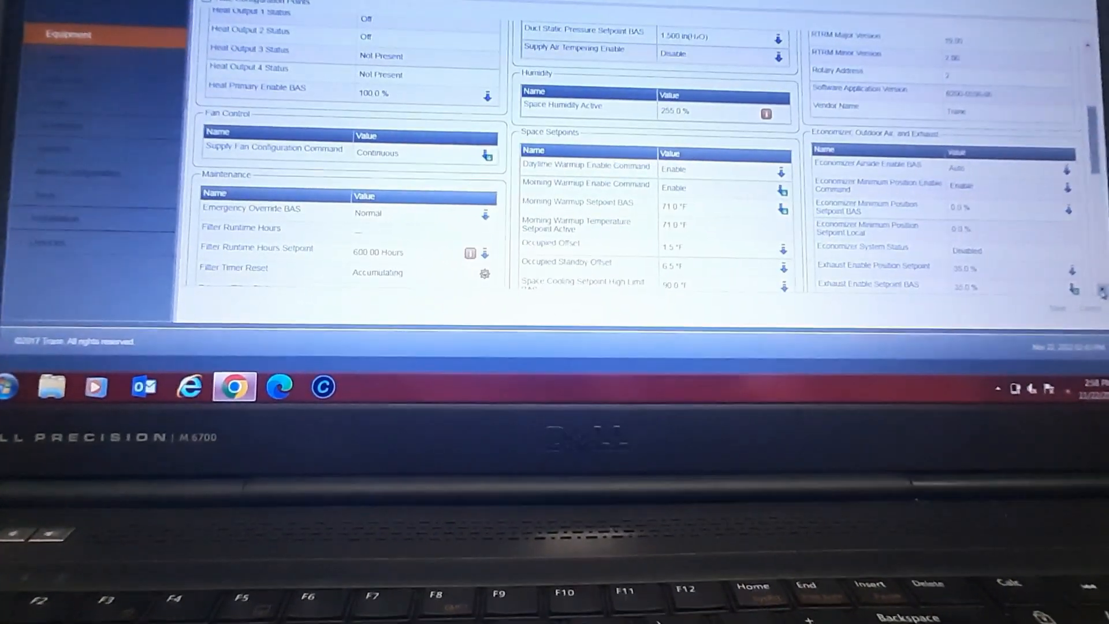
pyautogui.click(586, 187)
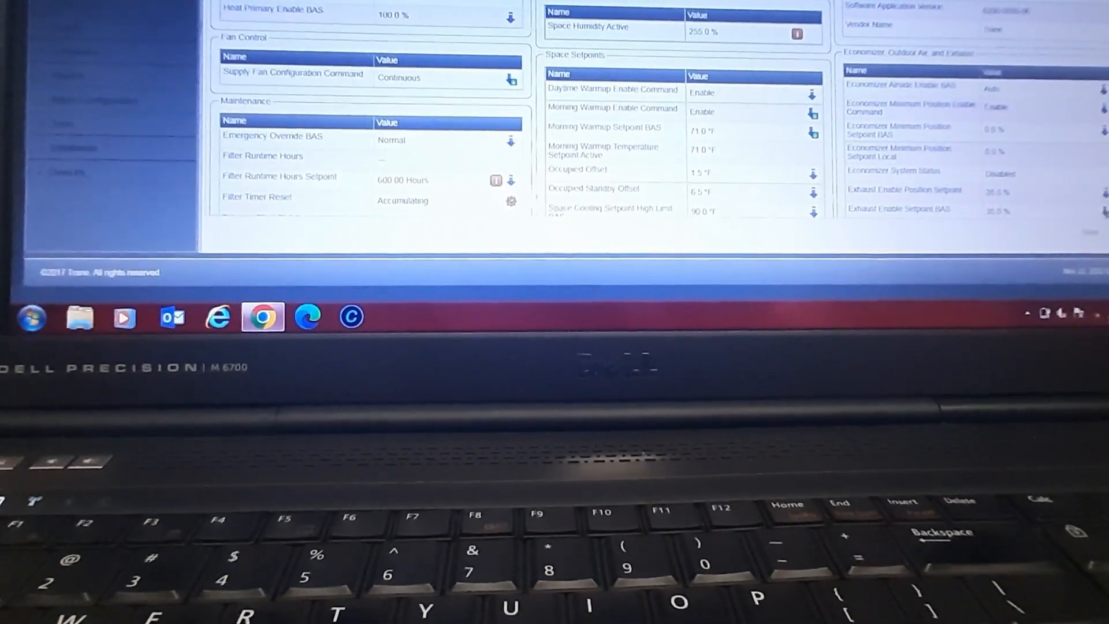
pyautogui.scroll(-3)
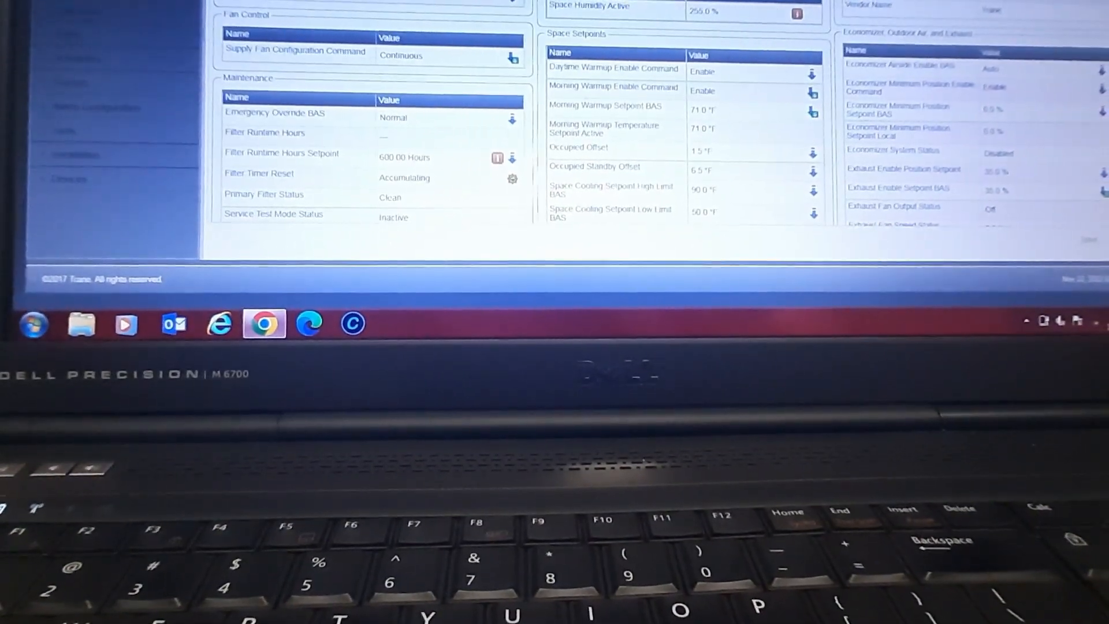
pyautogui.scroll(-3)
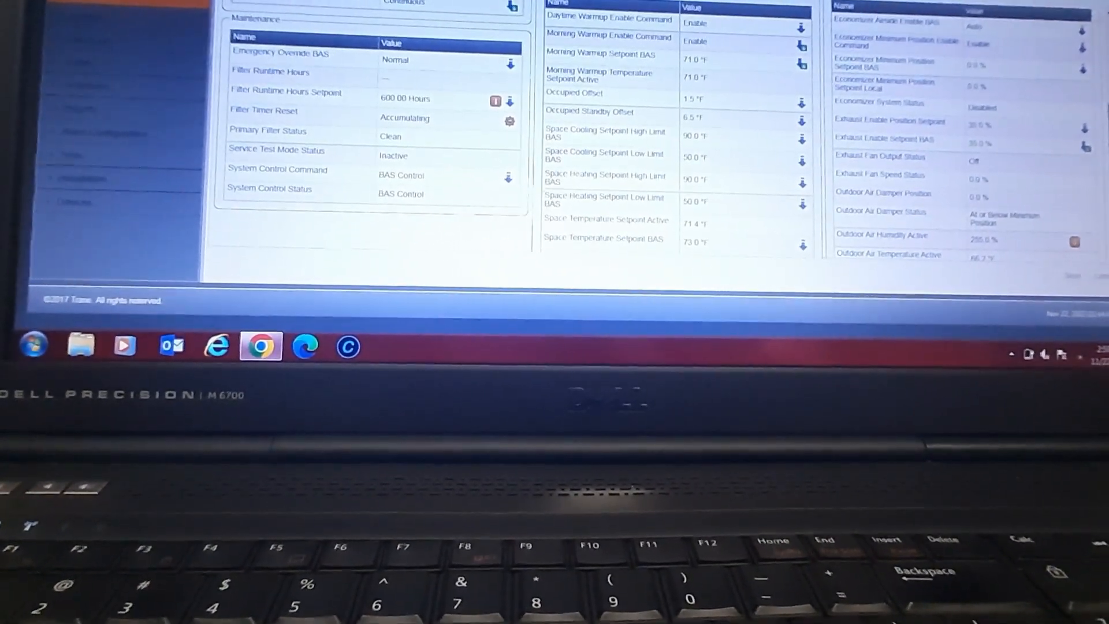
pyautogui.scroll(-3)
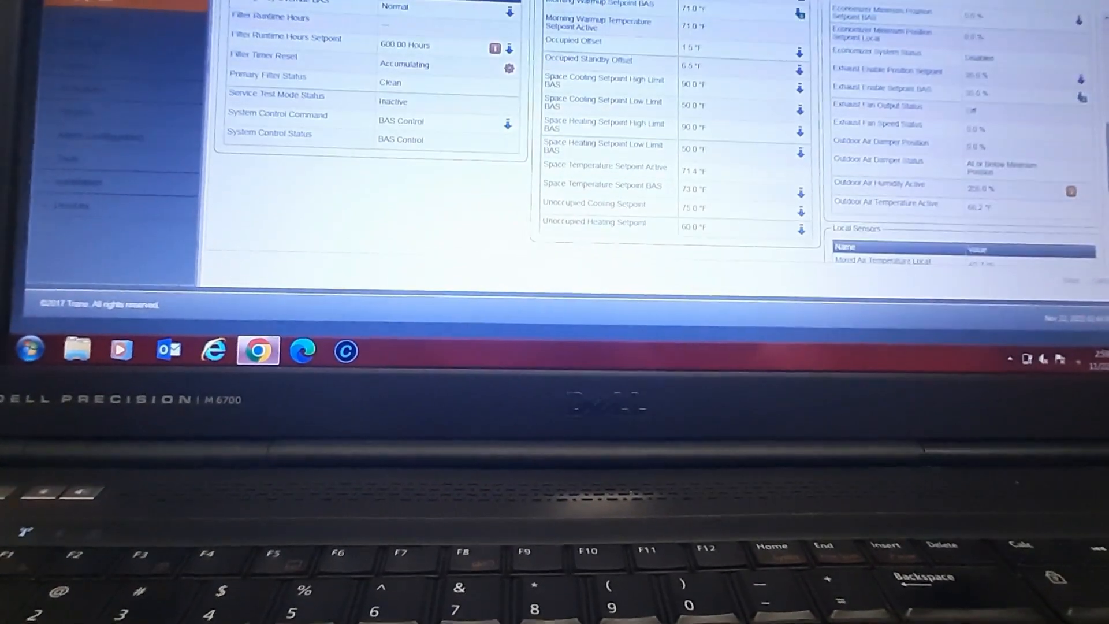